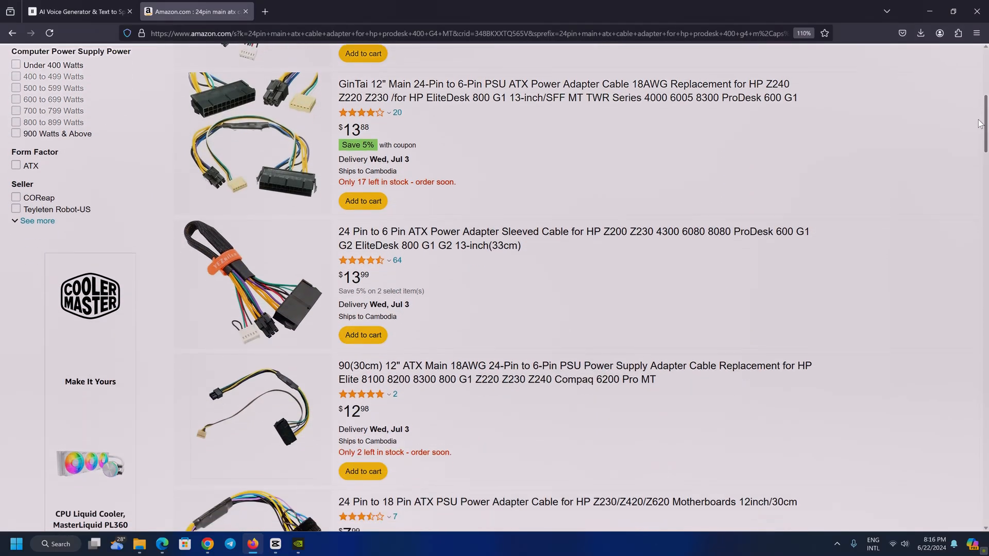
pyautogui.scroll(-3)
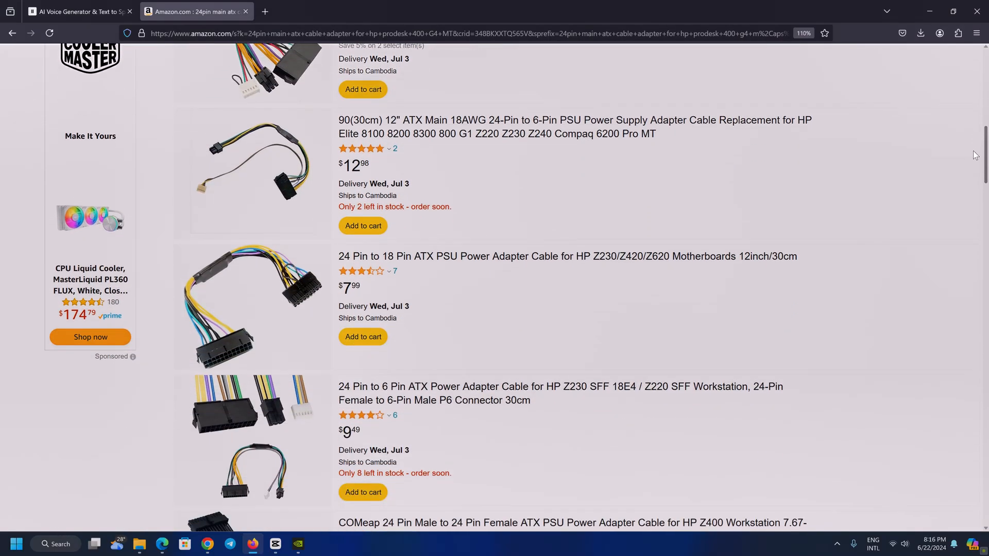
pyautogui.scroll(-3)
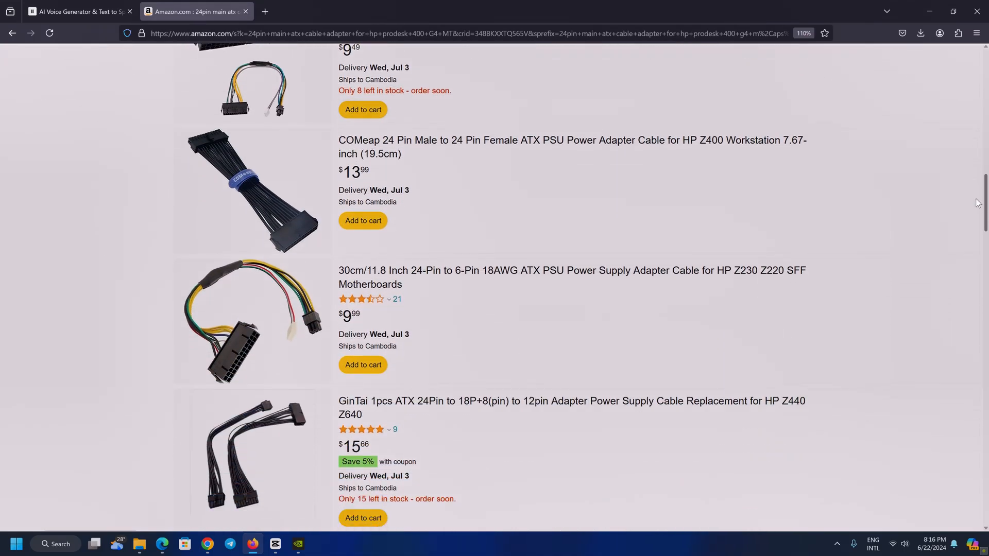
pyautogui.scroll(-3)
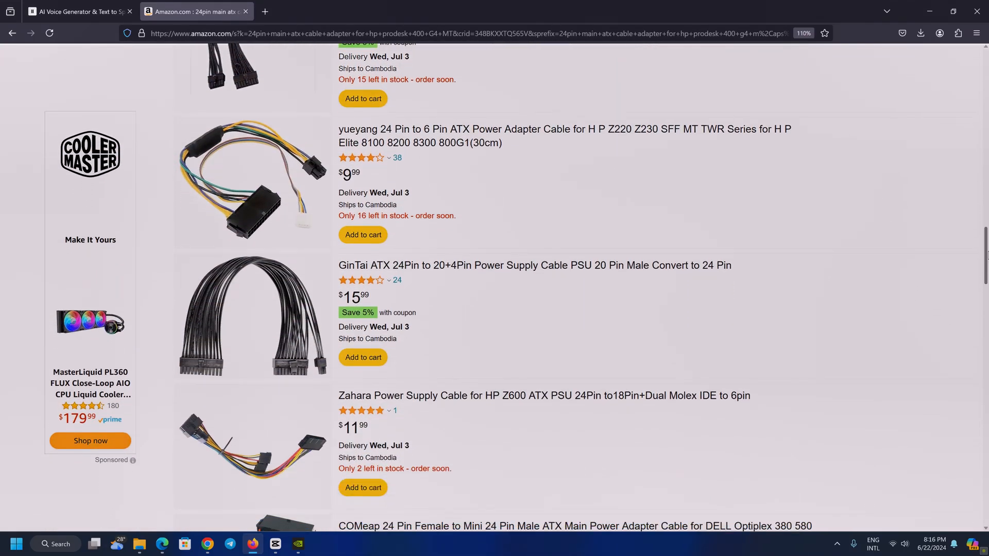